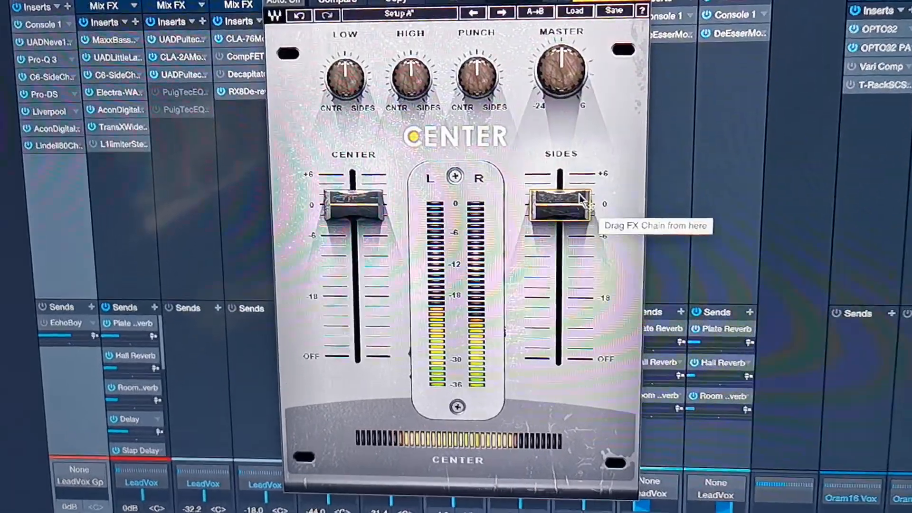
# Pull the Waves Center SIDES fader down in stages to its minimum (around -20 dB)
pyautogui.moveTo(562, 206); pyautogui.dragTo(603, 224)
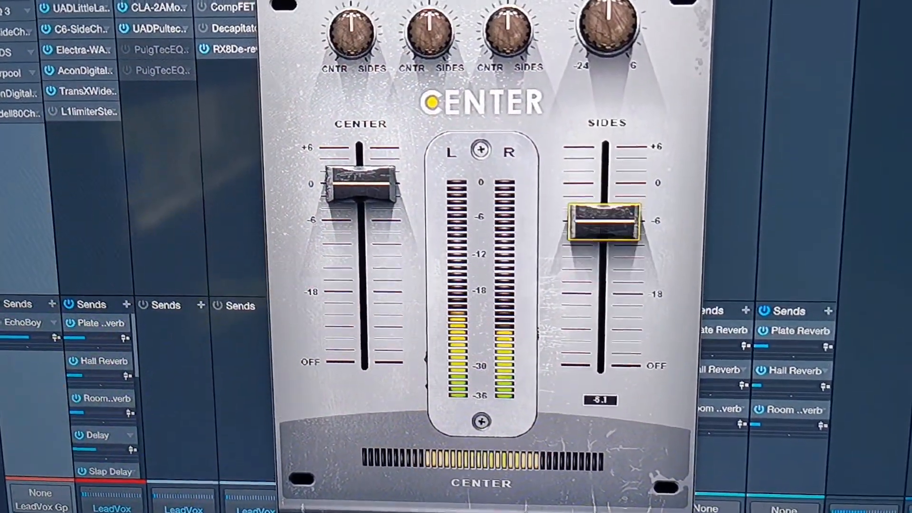
pyautogui.moveTo(604, 226); pyautogui.dragTo(567, 392)
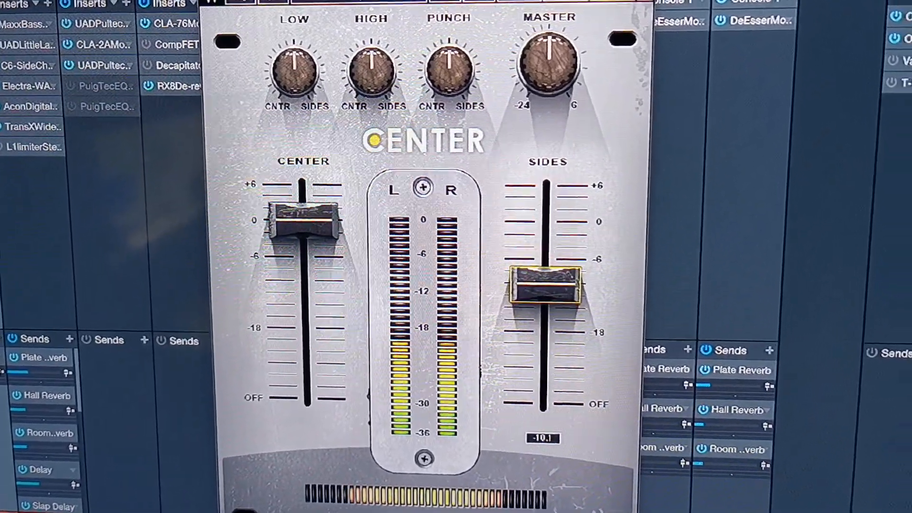
pyautogui.moveTo(540, 285); pyautogui.dragTo(541, 242)
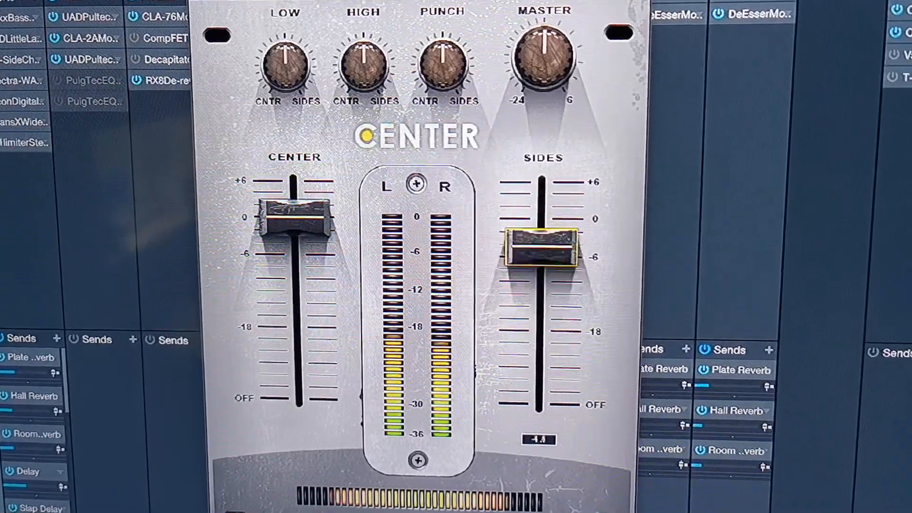
pyautogui.moveTo(540, 245); pyautogui.dragTo(540, 419)
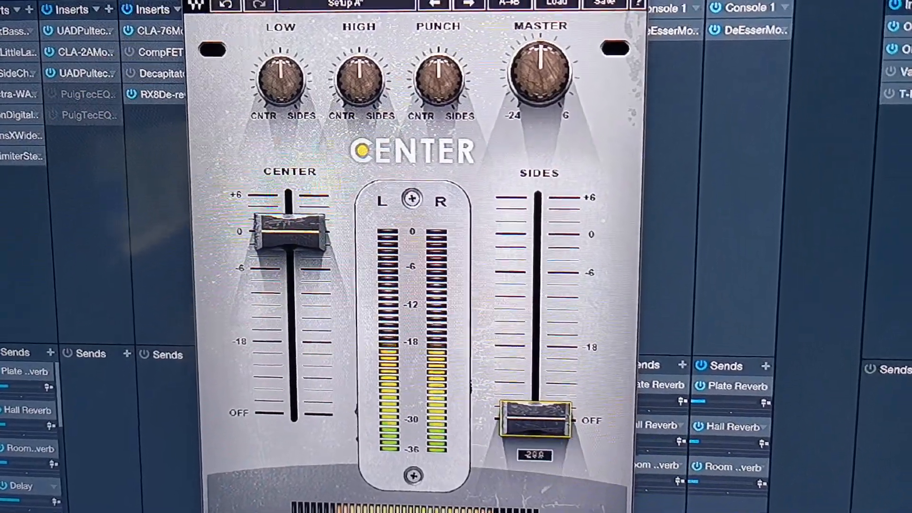